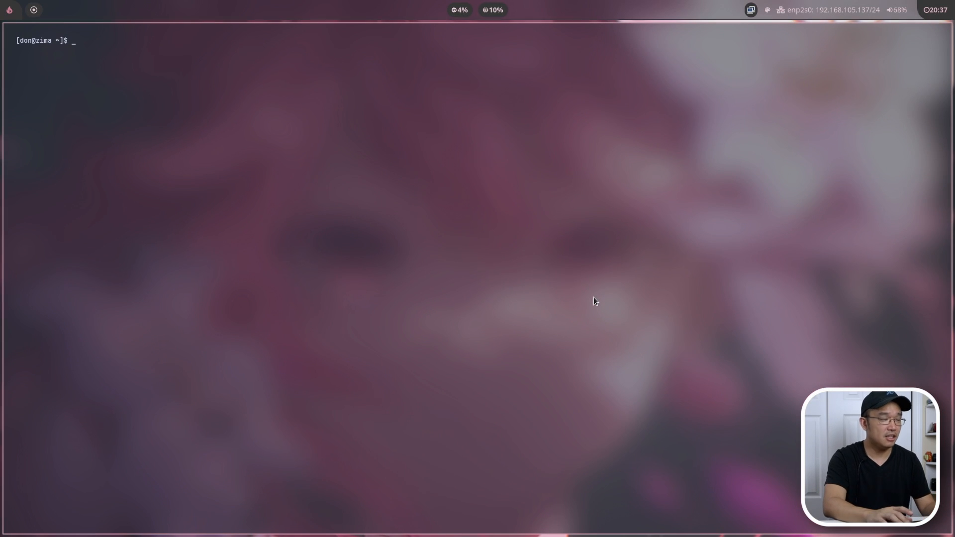
Run rm -rf / and get the preserve-root refusal
type("rm")
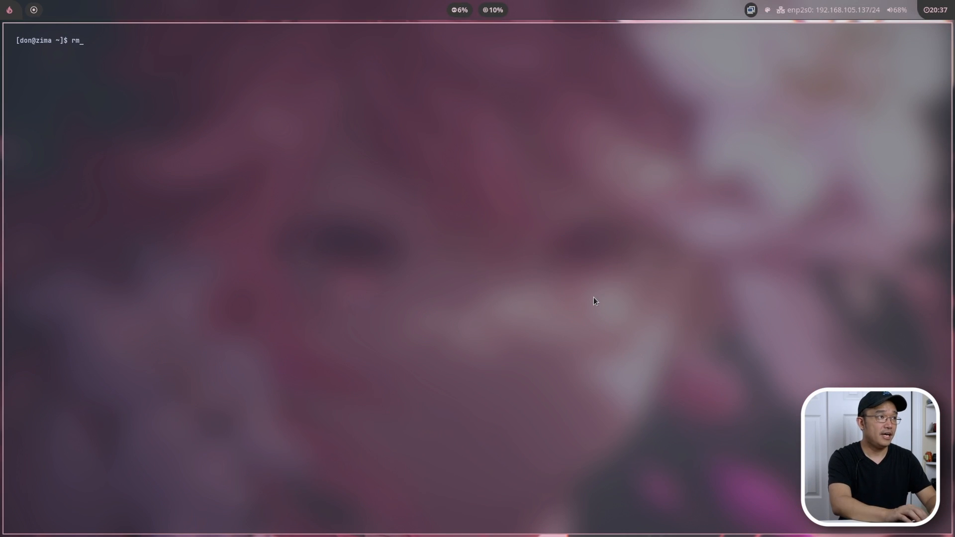
type("-rf")
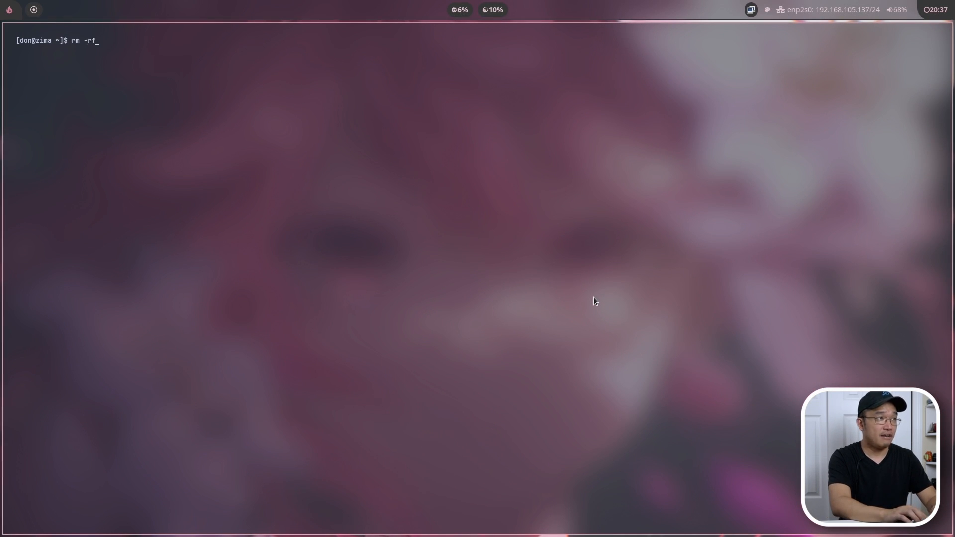
type("/")
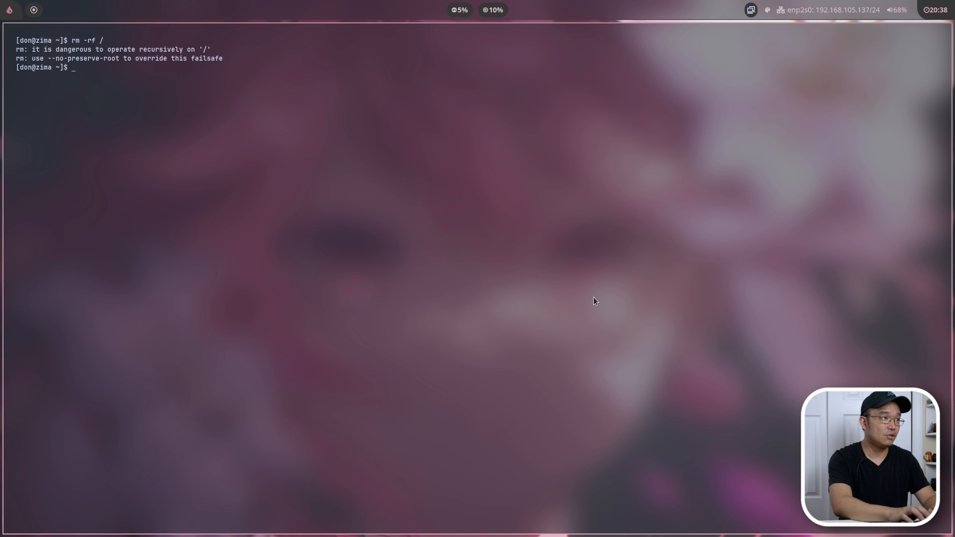
Run sudo rm -rf / and start the --no-preserve-root override command
type("sudo")
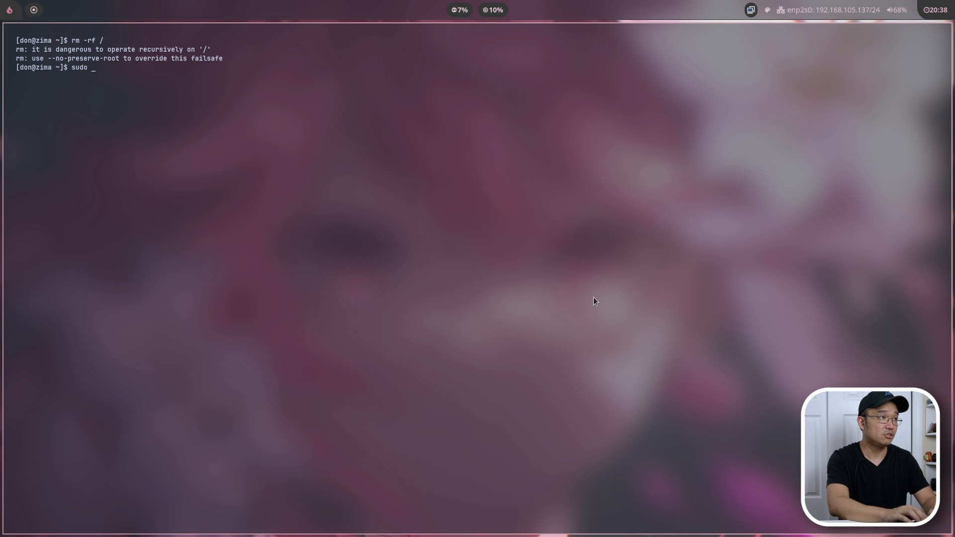
type("rm -rf /")
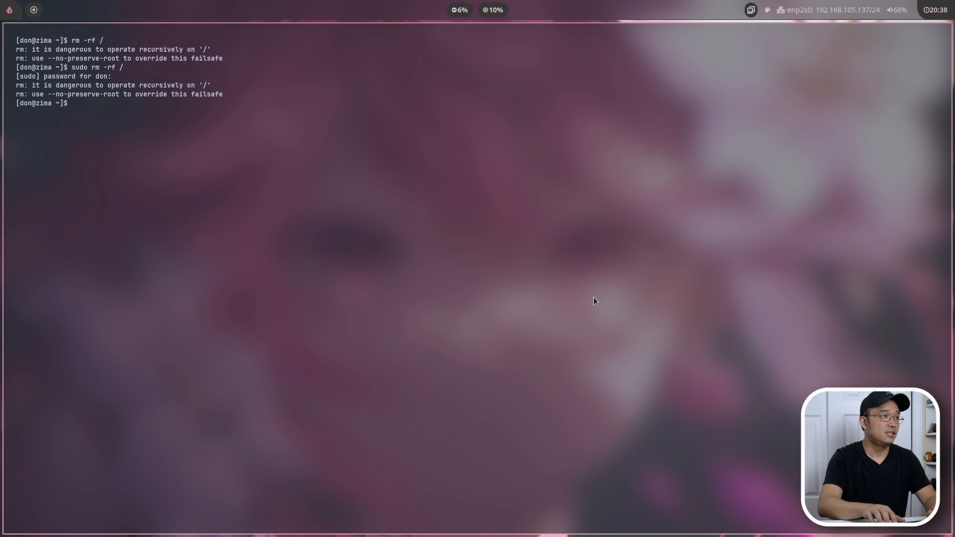
type("sudo rm -rf /")
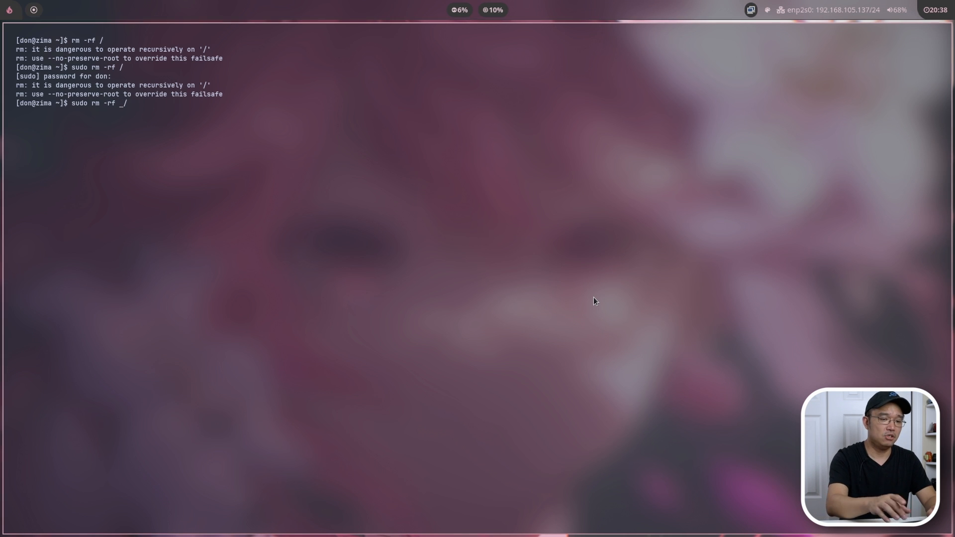
type("-no")
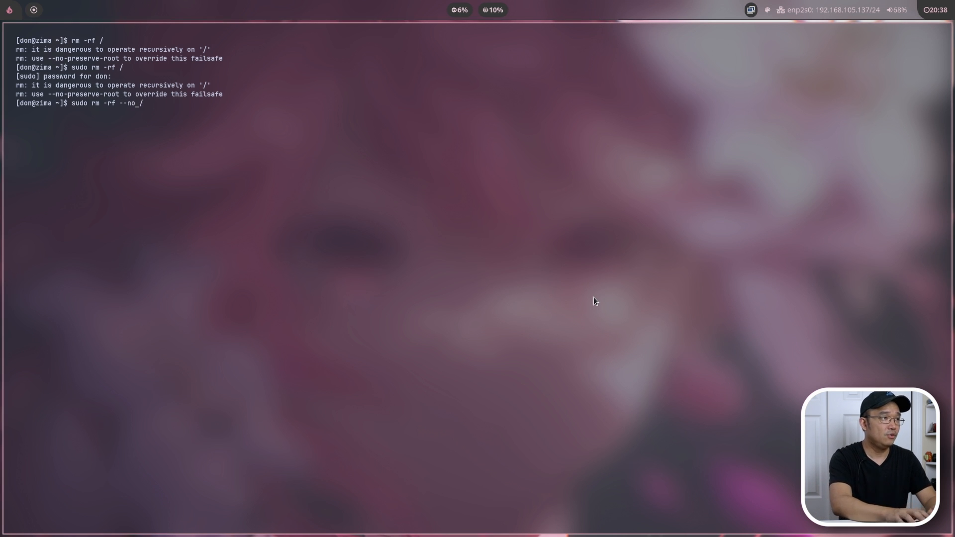
Complete and run sudo rm -rf --no-preserve-root /, wiping the filesystem
type("preserve")
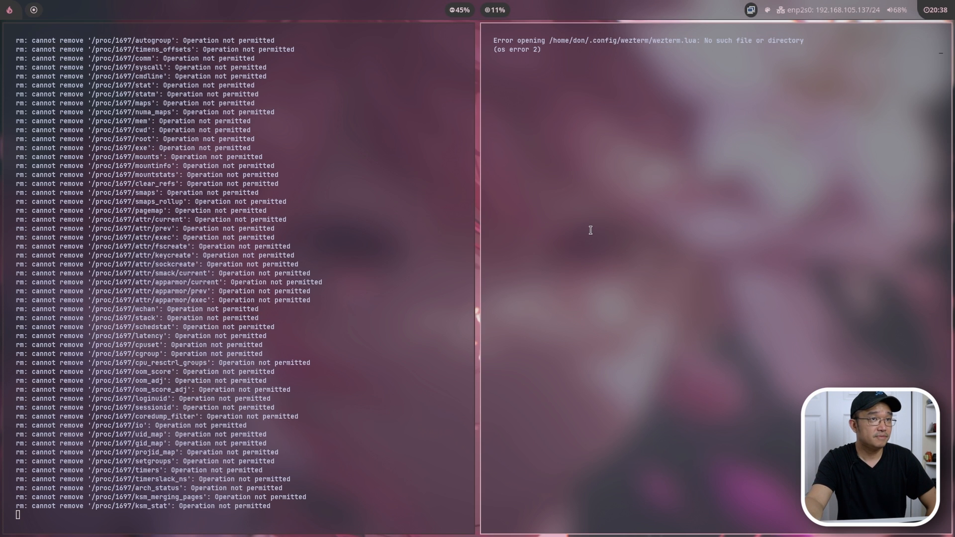
mouse_move(701, 230)
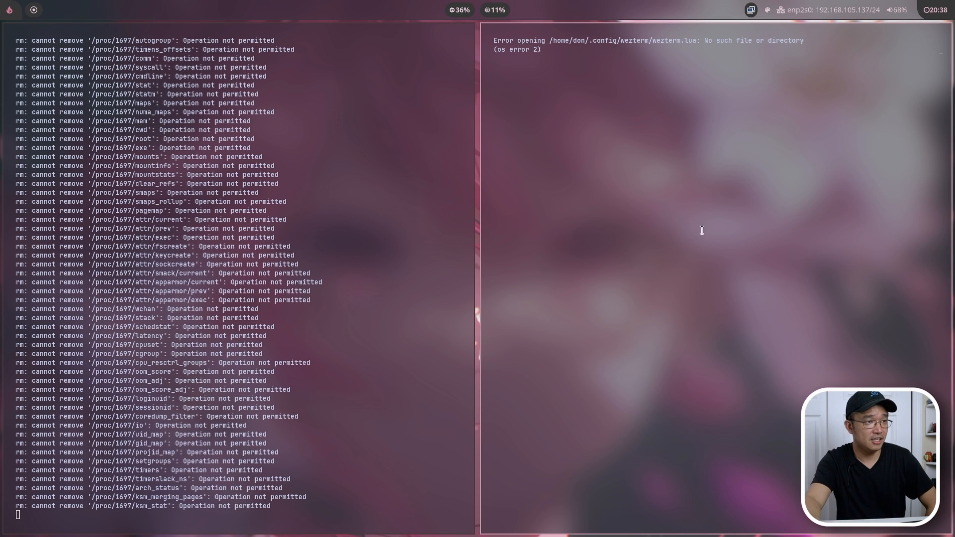
mouse_move(708, 230)
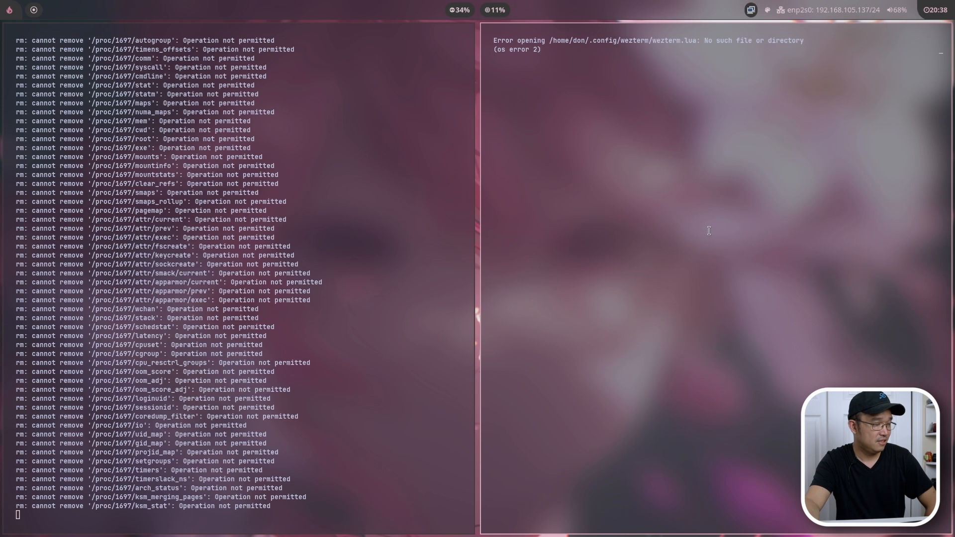
mouse_move(626, 163)
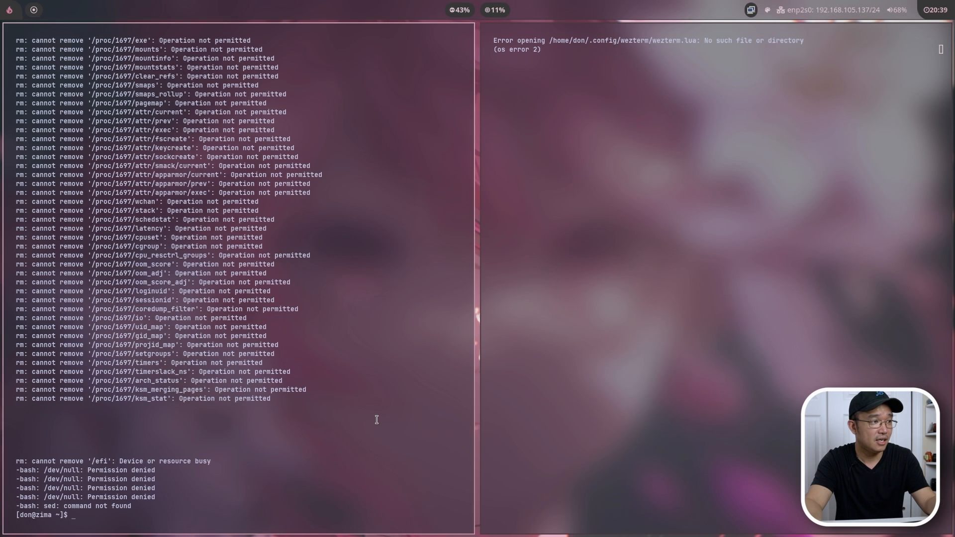
Run ls, dir, bash, df -h and htop, each failing with command not found
type("ls")
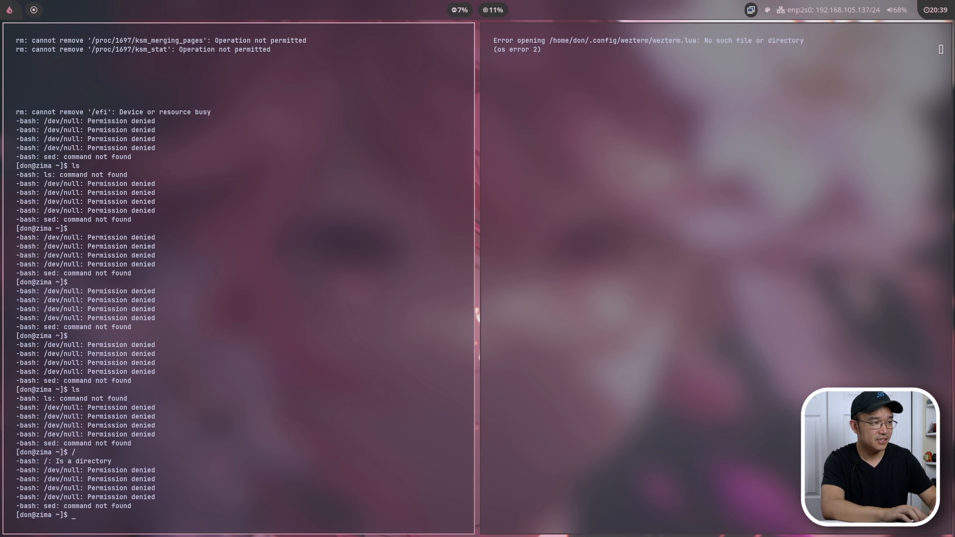
type("dir")
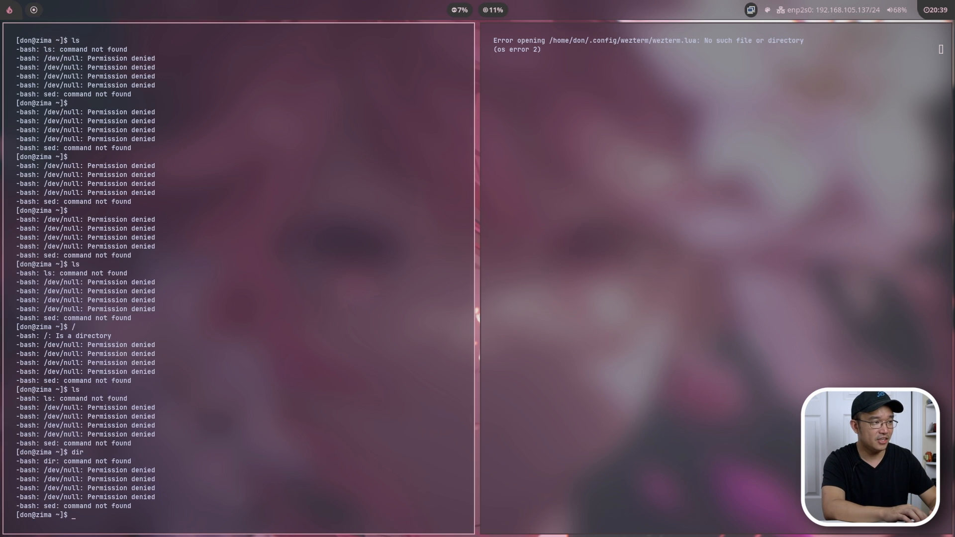
type("bash")
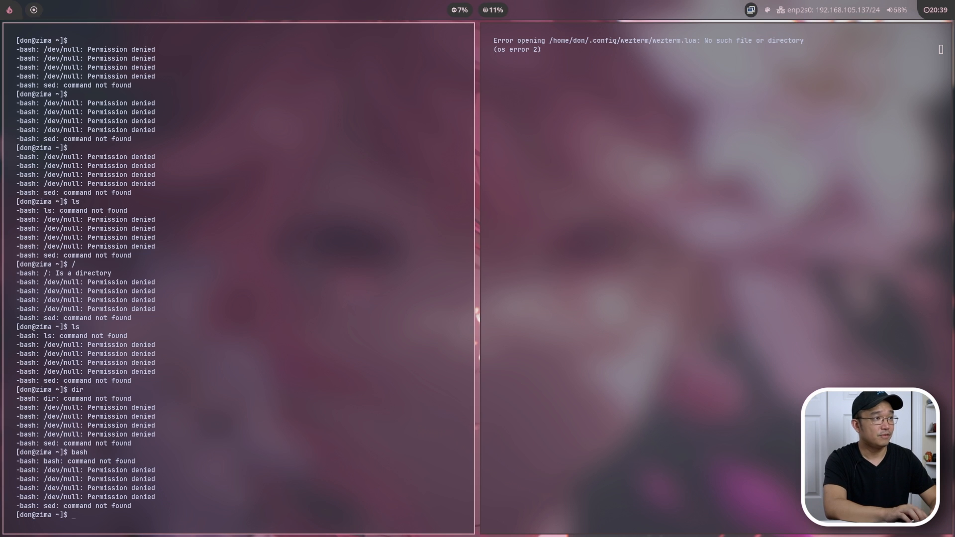
type("df -h")
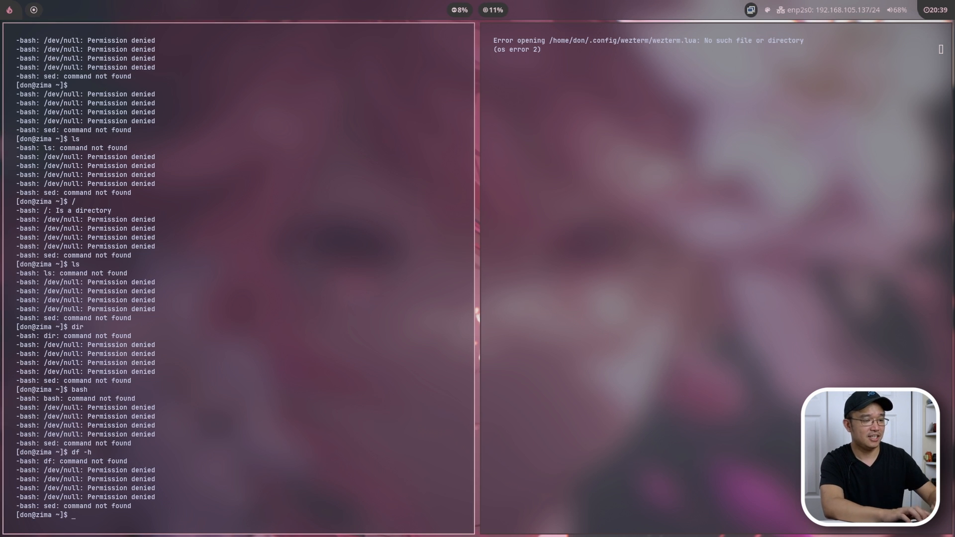
type("htop")
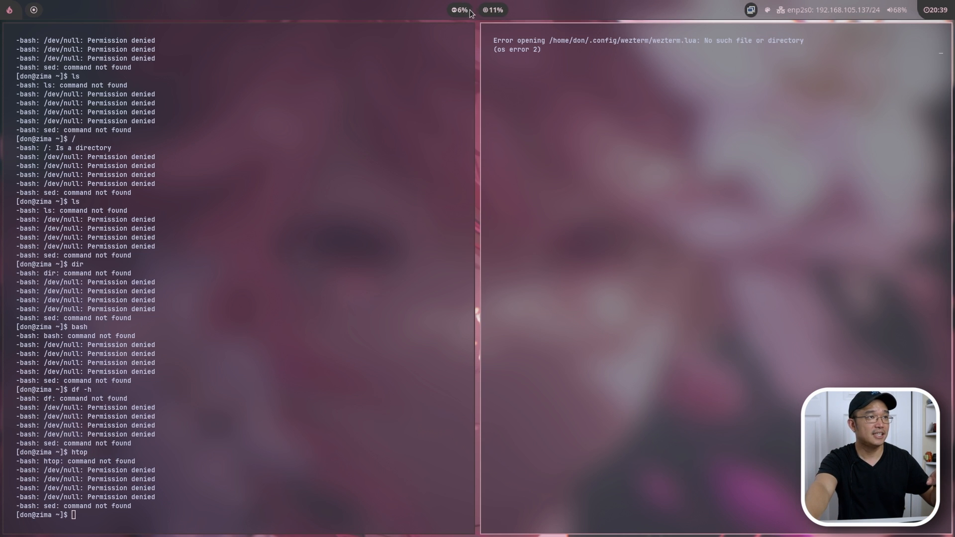
mouse_move(498, 14)
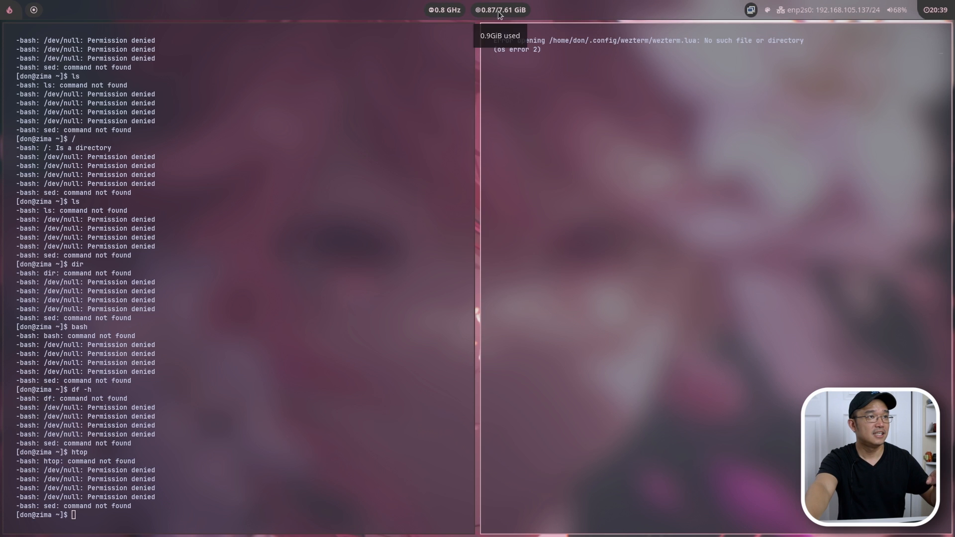
mouse_move(469, 17)
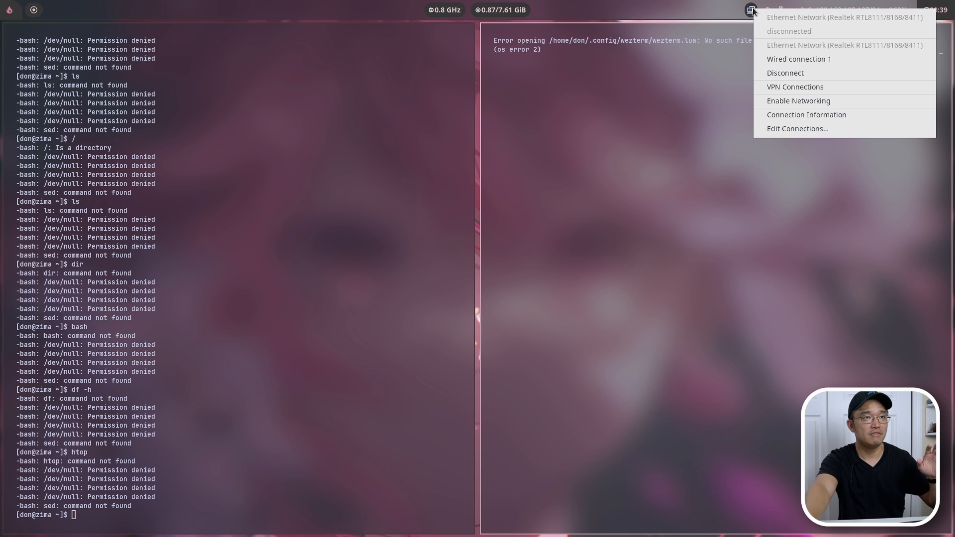
mouse_move(809, 102)
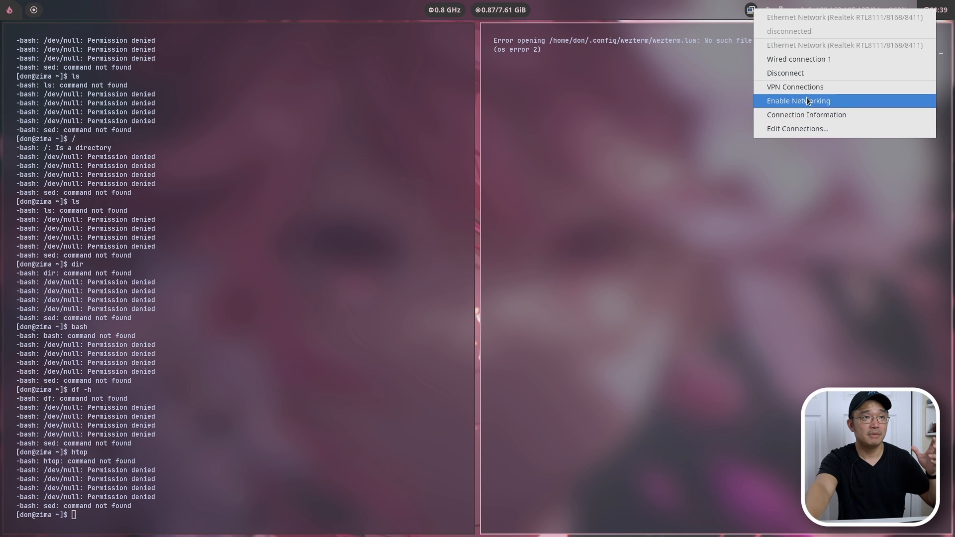
Choose Enable Networking from the network tray menu
left_click(798, 100)
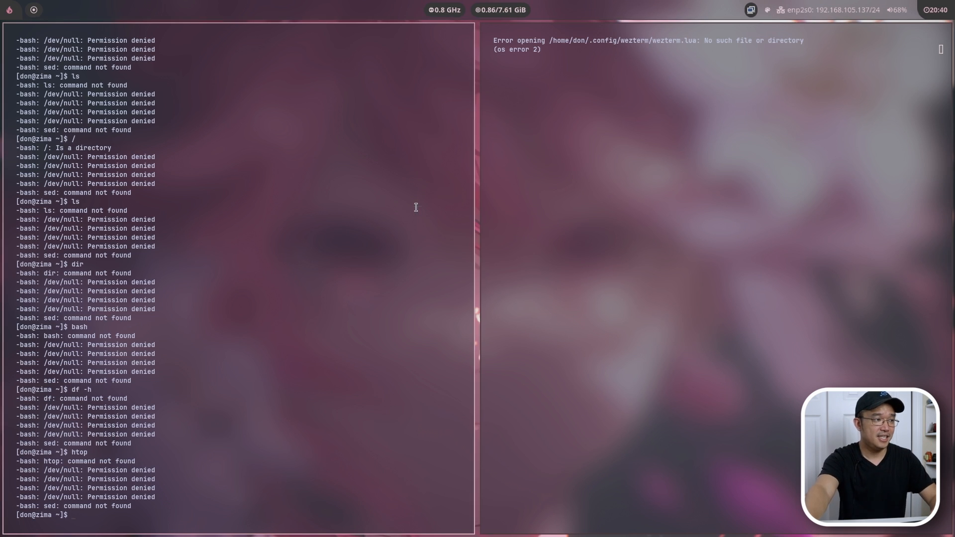
Run reboot, get command not found, and start typing sudo reboot
type("reboot")
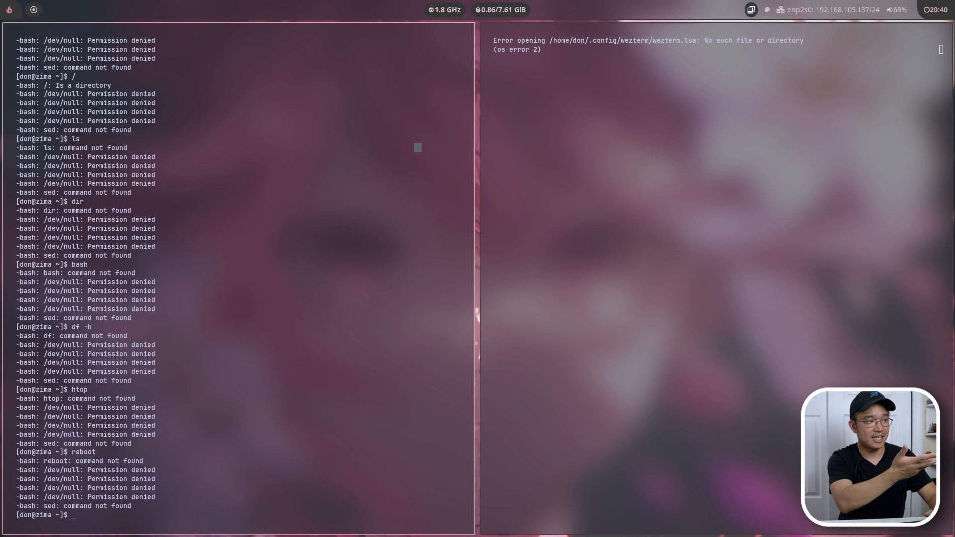
type("sudo rebo")
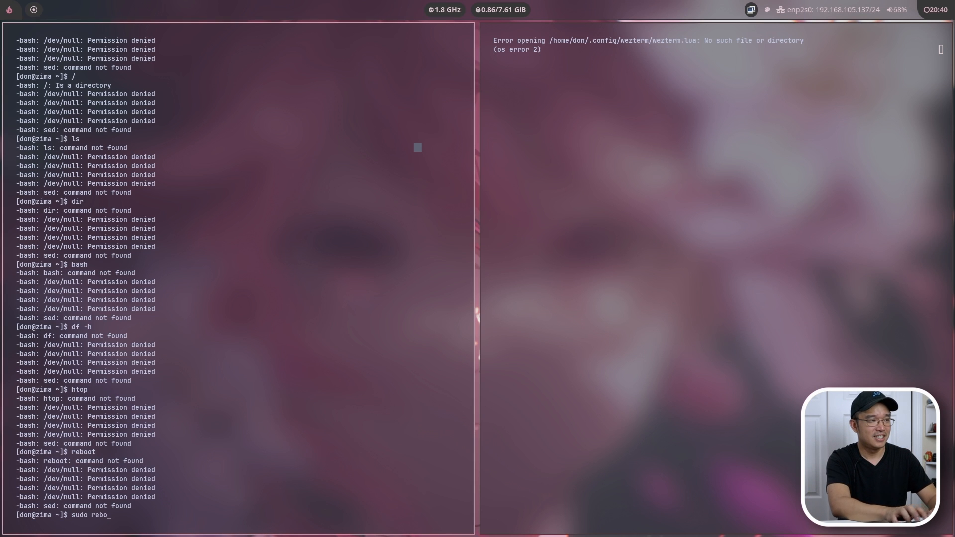